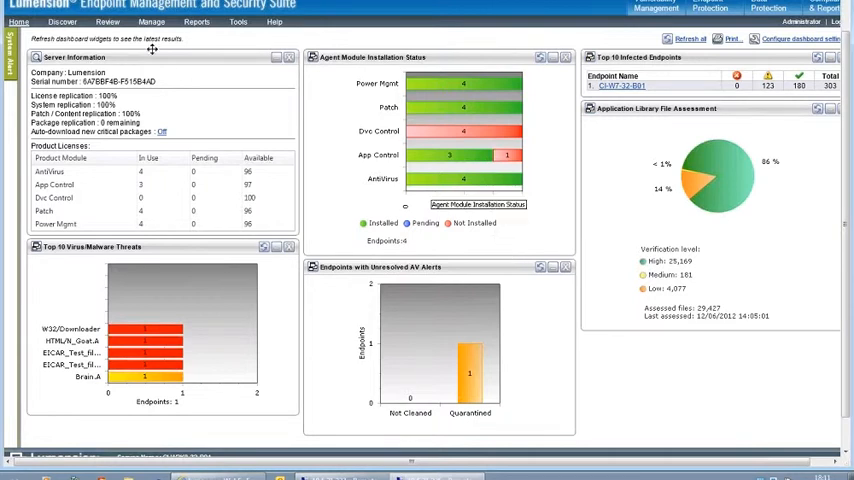
Open Application Library from the Manage menu
{"action": "left_click", "coordinate": [151, 21]}
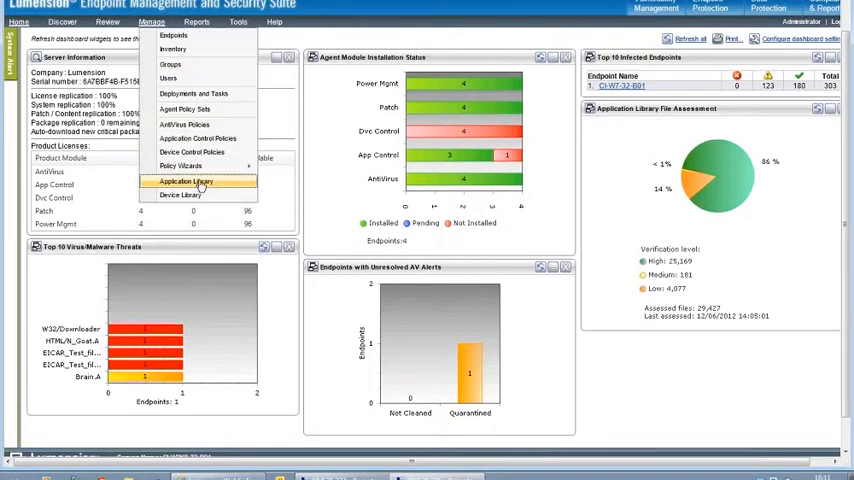
{"action": "left_click", "coordinate": [189, 181]}
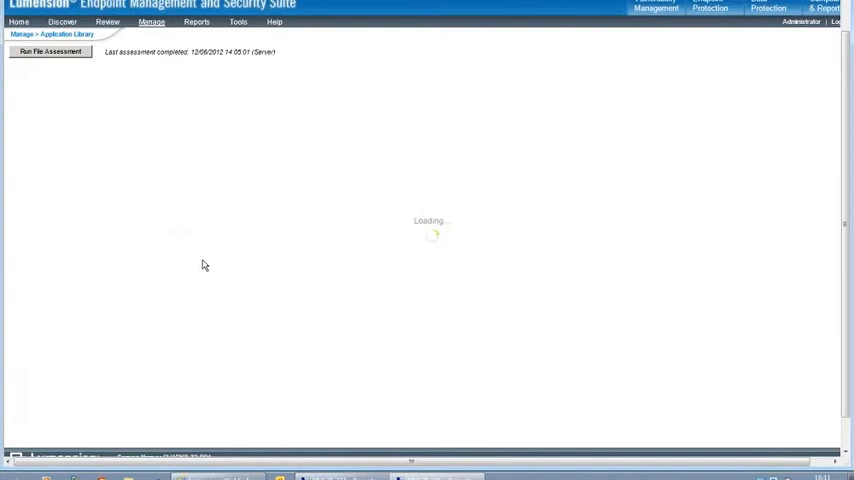
Show the 11,295 Ungrouped Files in the Application Browser
{"action": "left_click", "coordinate": [68, 265]}
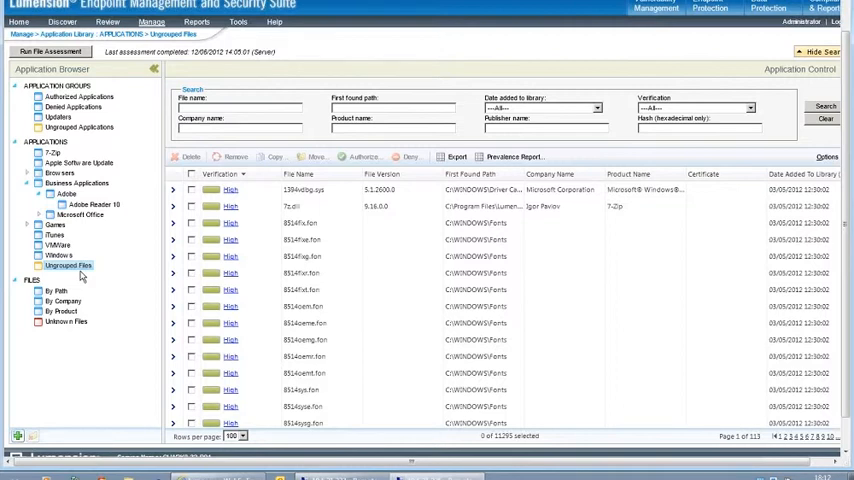
{"action": "mouse_move", "coordinate": [153, 298]}
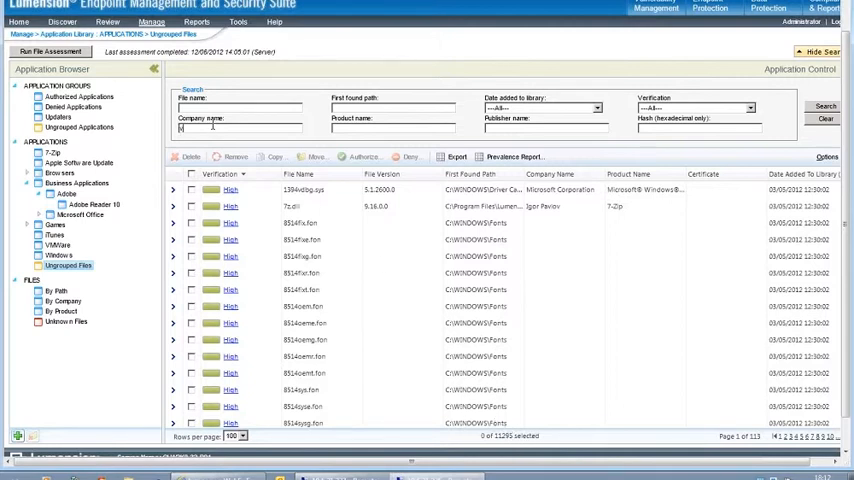
Search Company name for 'vmware', select all 250 files, and group them under VMware
{"action": "type", "text": "vmware"}
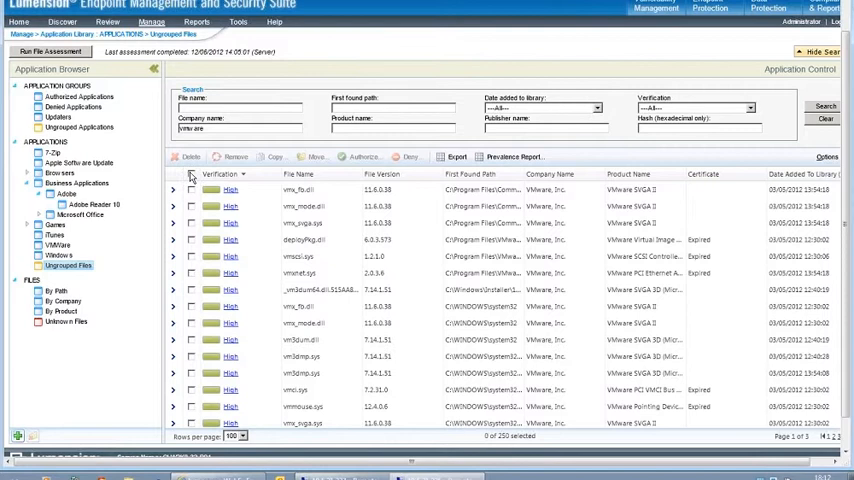
{"action": "left_click", "coordinate": [190, 173]}
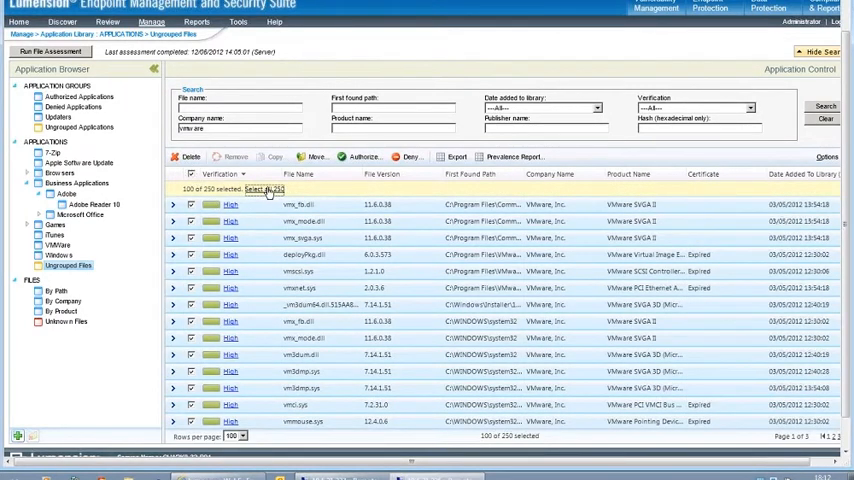
{"action": "left_click", "coordinate": [263, 189]}
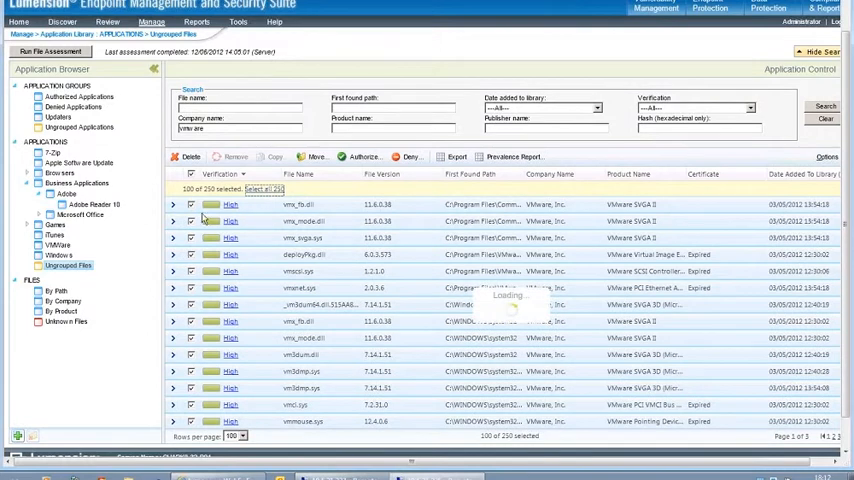
{"action": "left_click", "coordinate": [264, 189]}
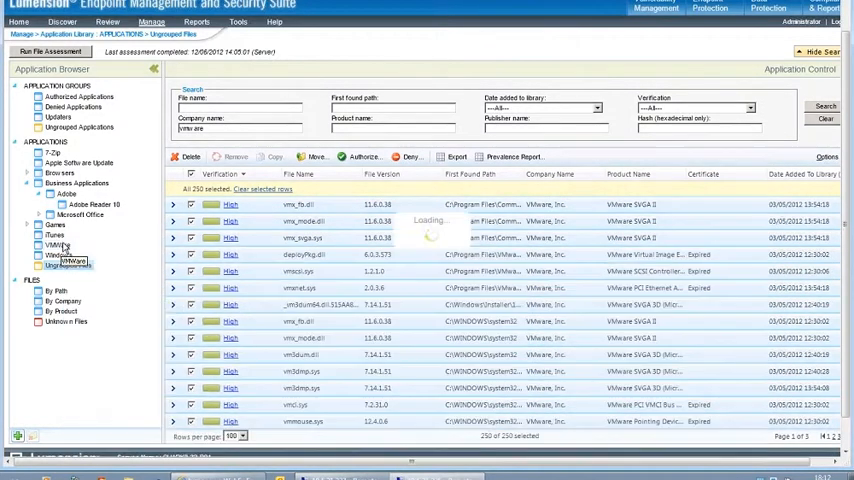
{"action": "left_click", "coordinate": [824, 106]}
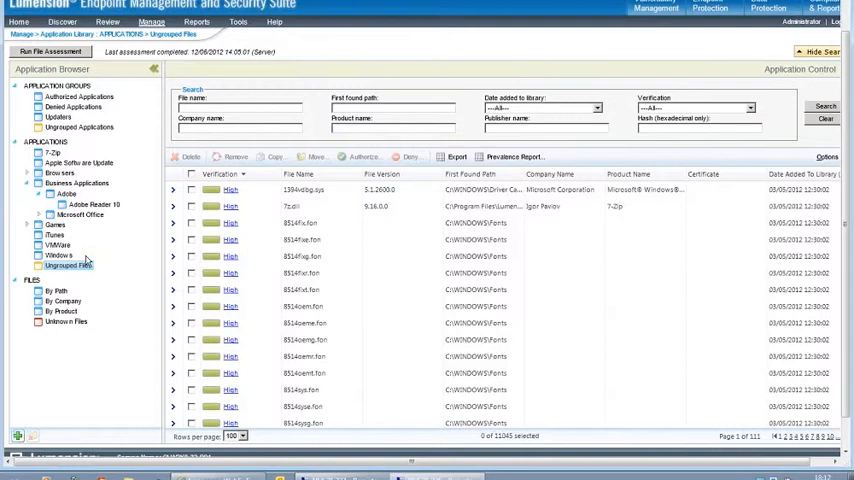
{"action": "mouse_move", "coordinate": [84, 252]}
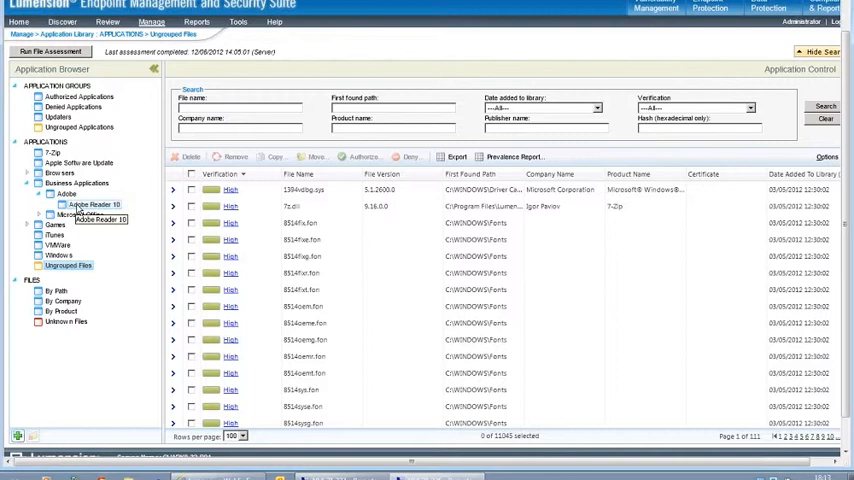
{"action": "mouse_move", "coordinate": [80, 214]}
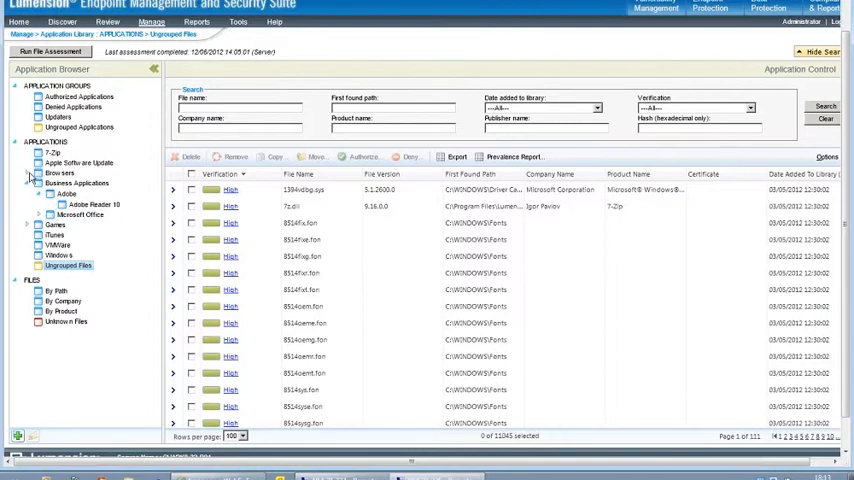
{"action": "left_click", "coordinate": [76, 183]}
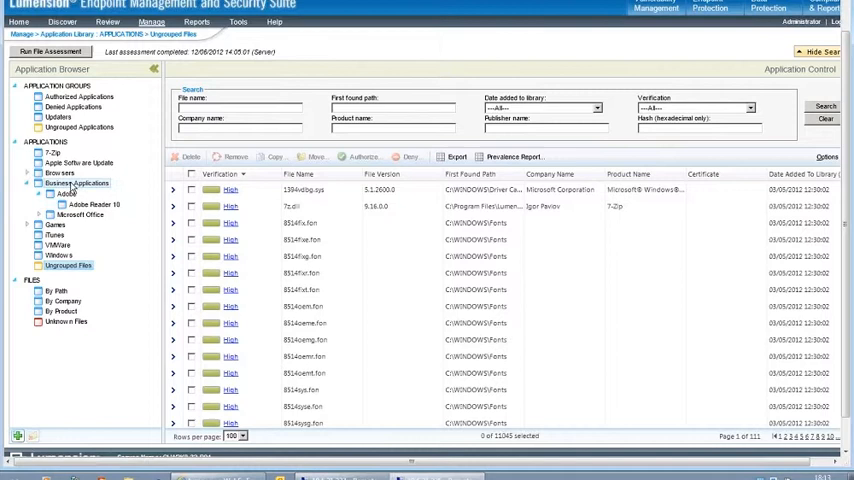
{"action": "left_click", "coordinate": [74, 183]}
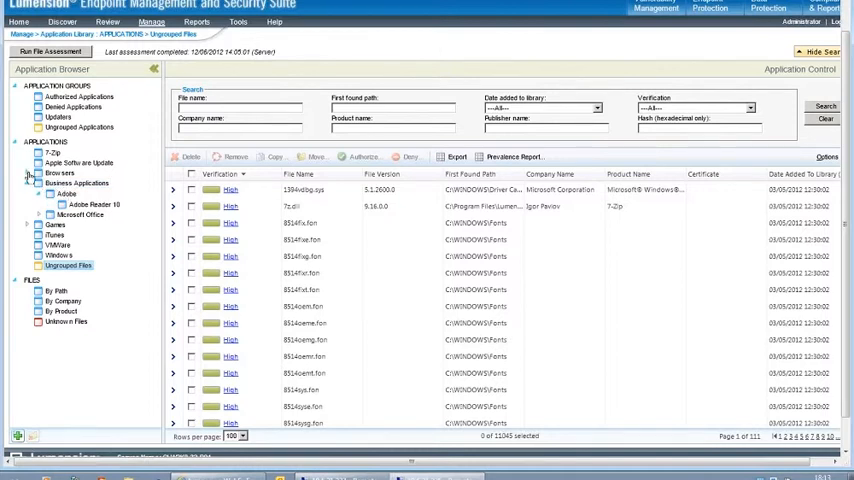
{"action": "left_click", "coordinate": [29, 173]}
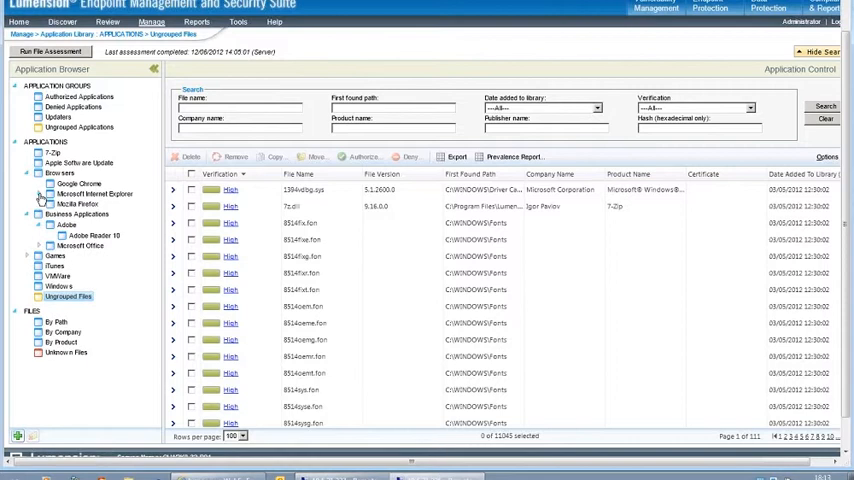
{"action": "left_click", "coordinate": [37, 193]}
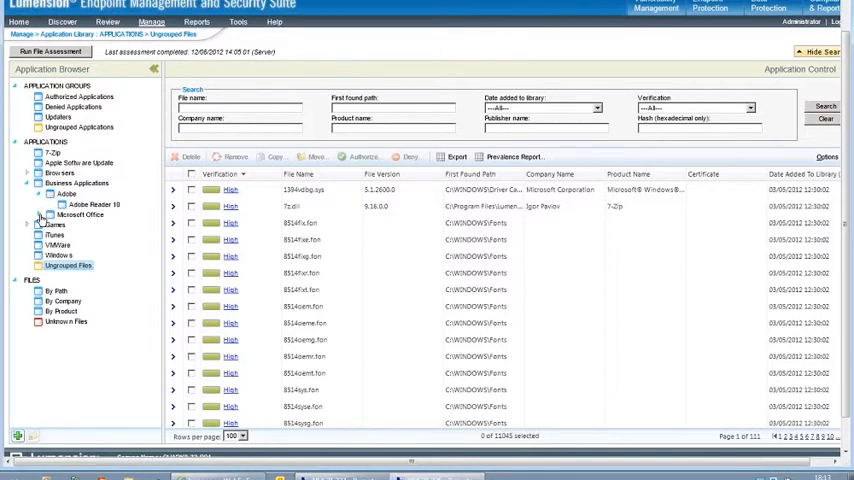
Expand Microsoft Office to reveal Excel, Outlook, PowerPoint, Shared Files and Word folders
{"action": "left_click", "coordinate": [37, 214]}
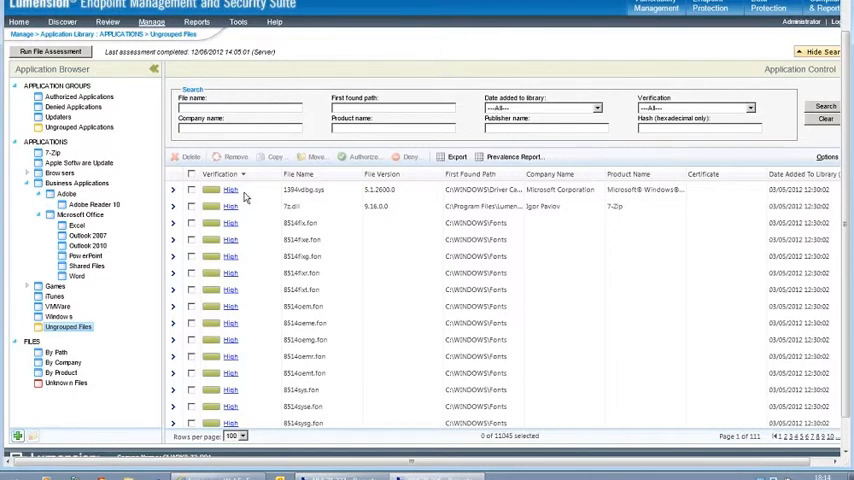
{"action": "mouse_move", "coordinate": [230, 217]}
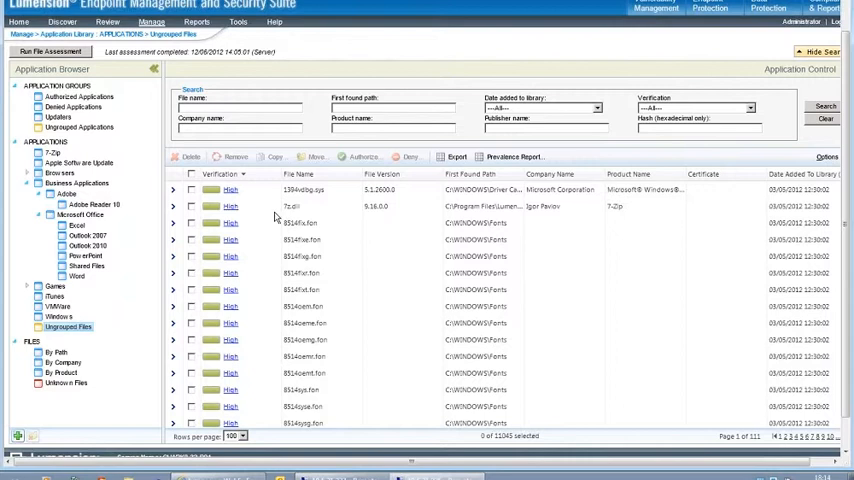
{"action": "mouse_move", "coordinate": [231, 219]}
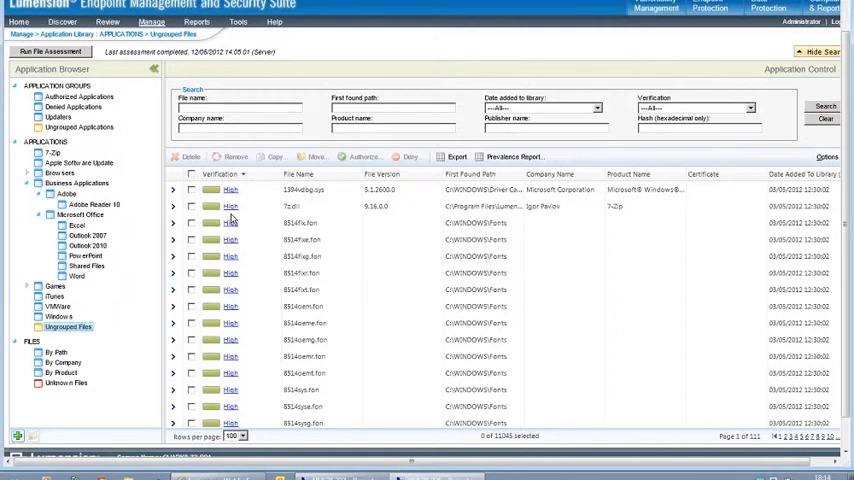
Set the Verification criterion to 'High – Lumension verified and signed'
{"action": "left_click", "coordinate": [745, 107]}
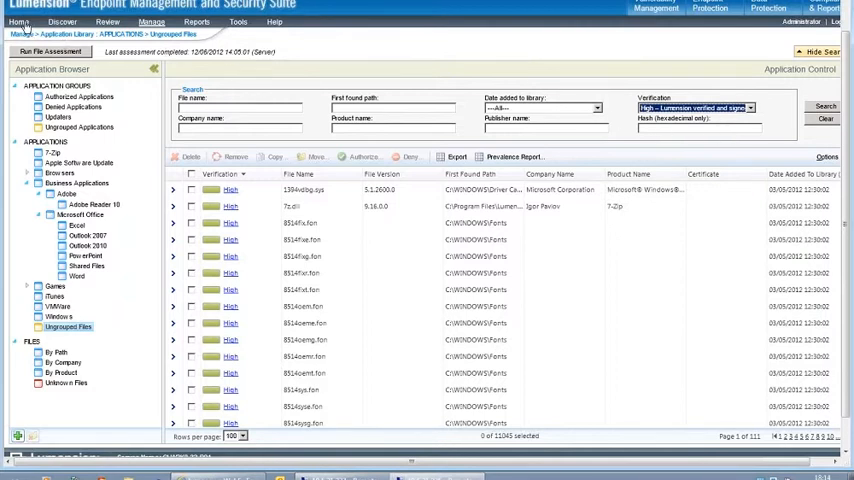
Return to the Home dashboard showing the File Assessment chart
{"action": "left_click", "coordinate": [18, 21]}
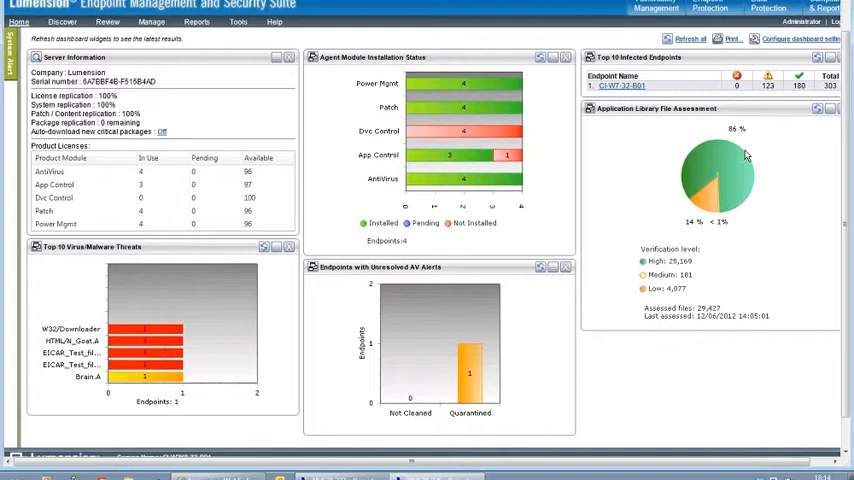
{"action": "mouse_move", "coordinate": [746, 152]}
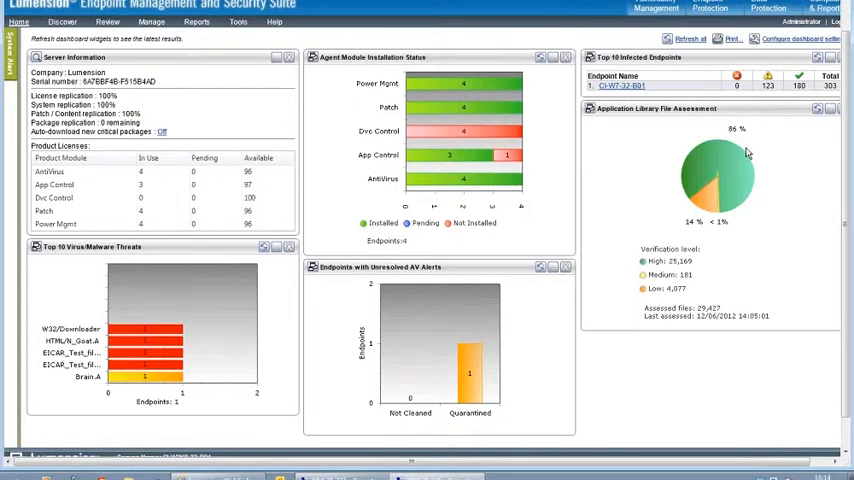